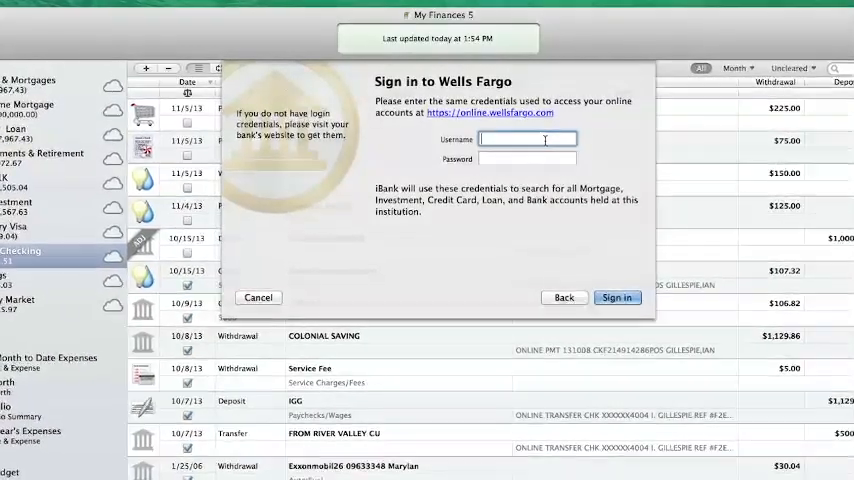
Step: Enter 'iGGSoftw' at the Wells Fargo sign-in, then cancel the Add Account assistant
type("iGGSoftw")
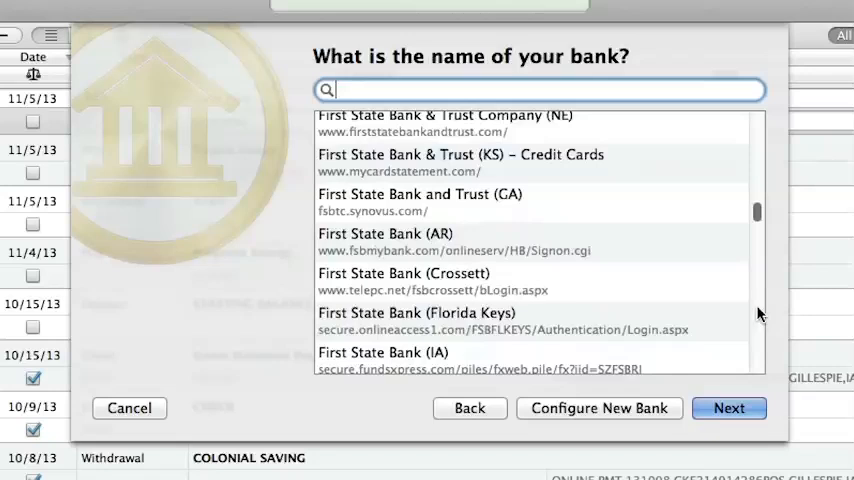
left_click(129, 408)
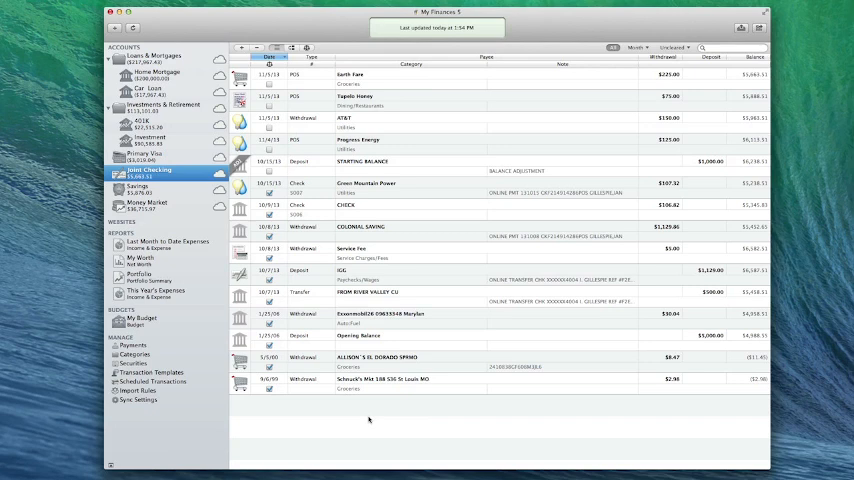
Step: Start Manage iBank ID from the File menu and continue past the Direct Access pricing screen
left_click(92, 9)
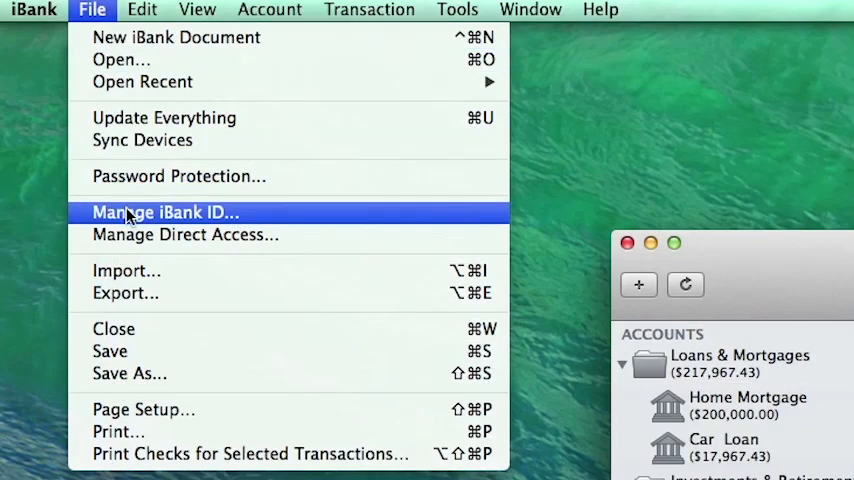
left_click(165, 212)
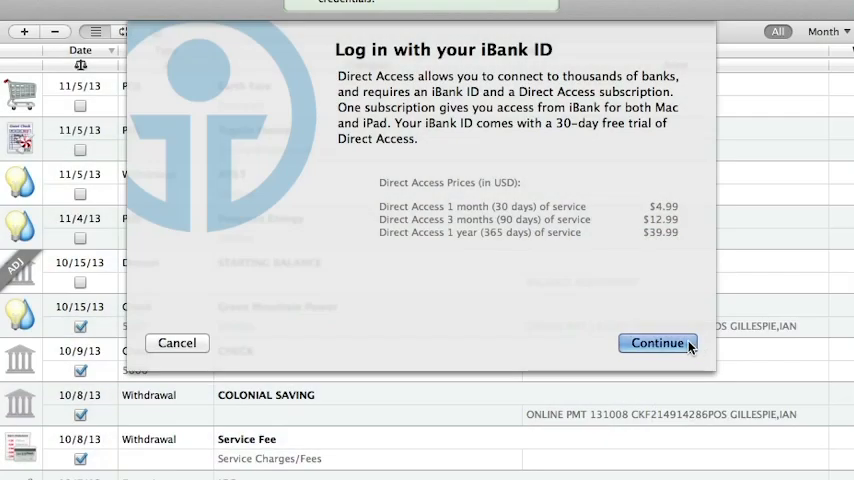
left_click(657, 342)
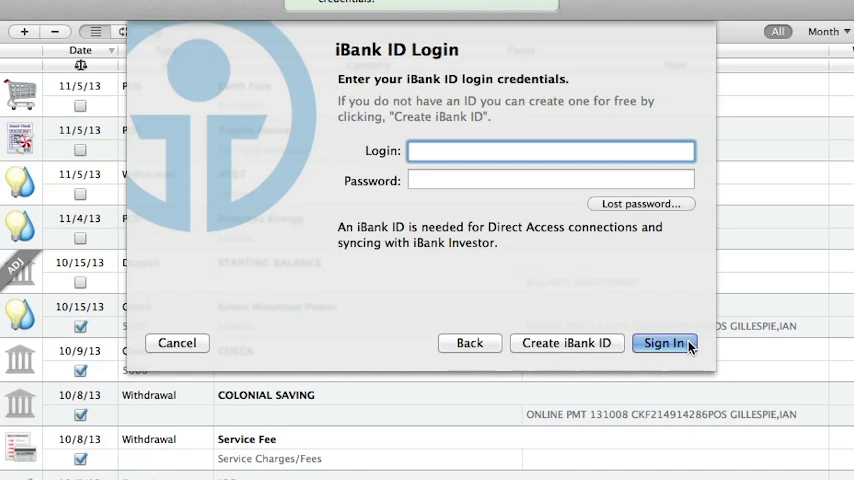
left_click(550, 150)
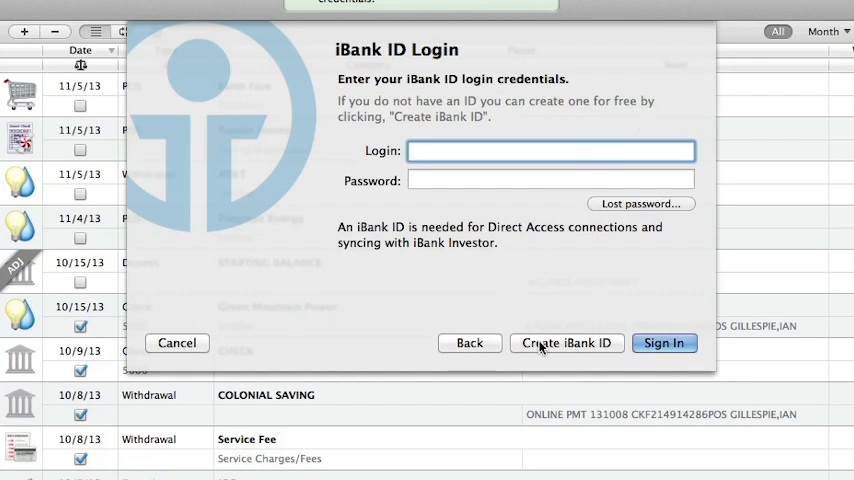
Step: Register a free iBank ID using the first-car security question answered 'Corvette'
left_click(566, 342)
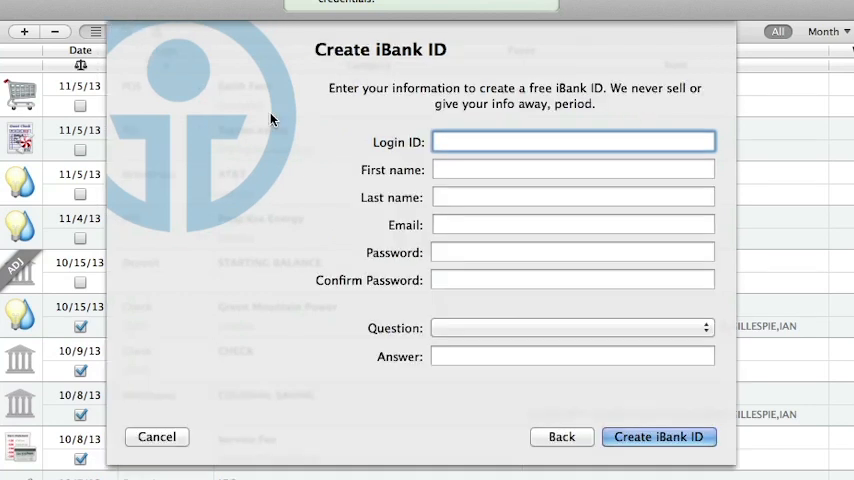
left_click(572, 327)
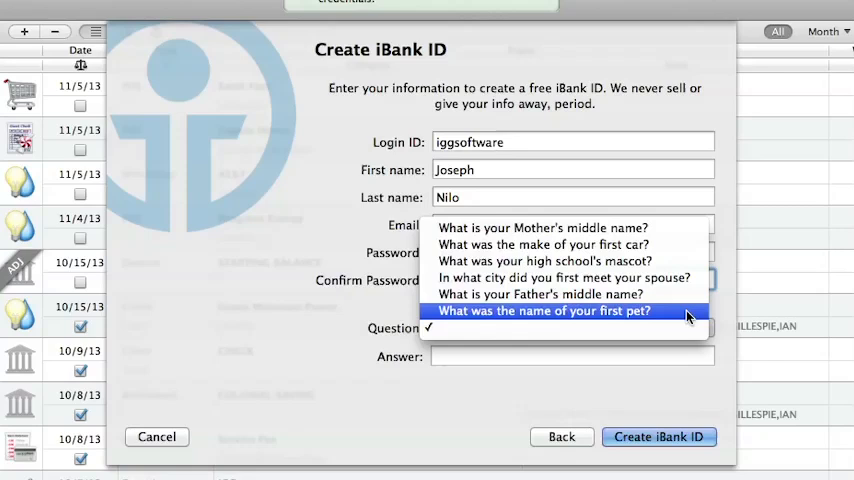
left_click(543, 244)
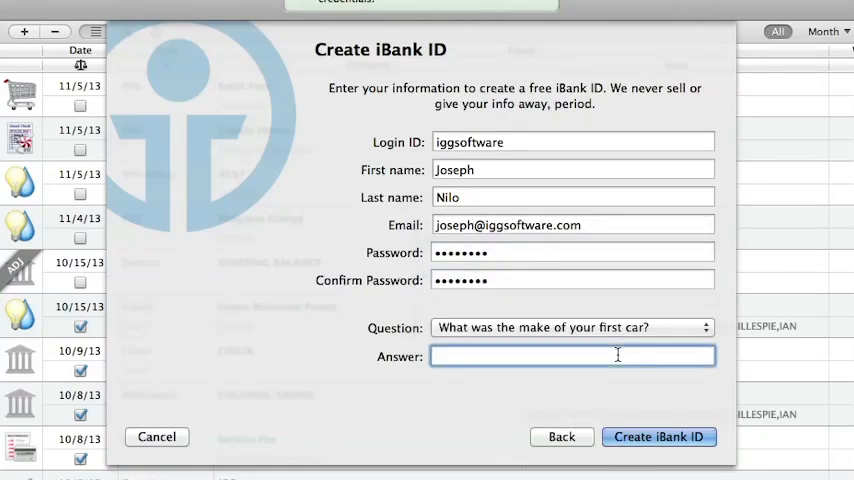
type("Corvette")
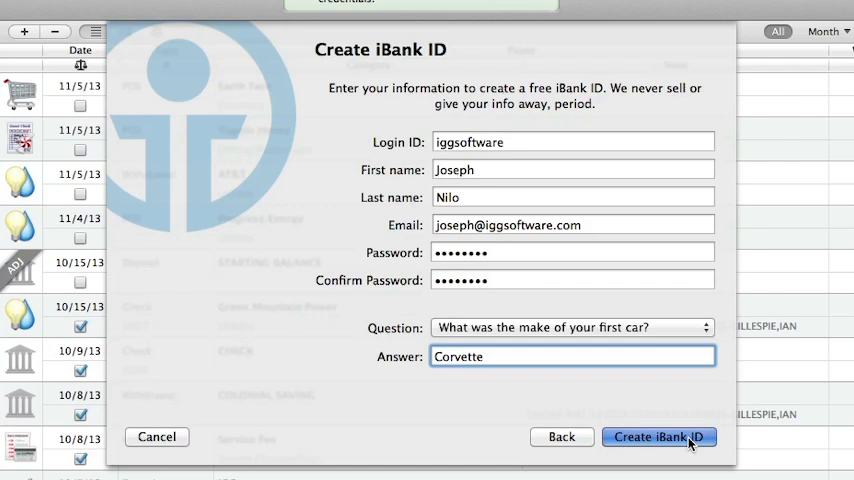
left_click(658, 437)
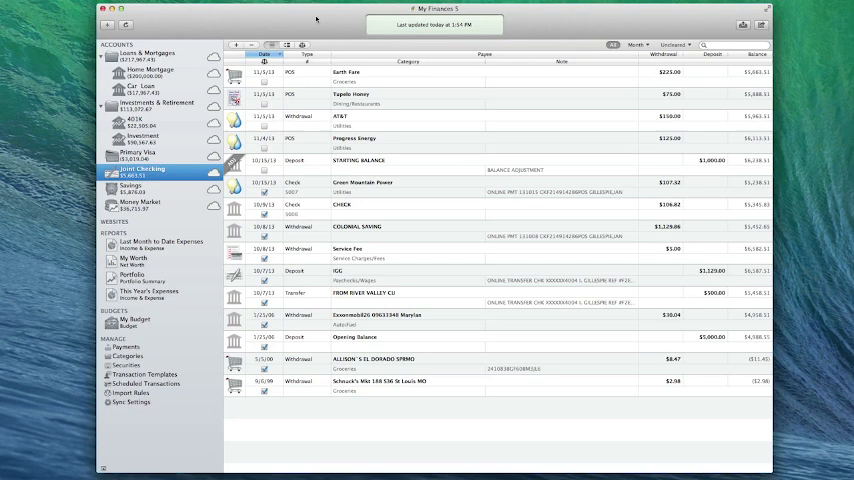
left_click(91, 9)
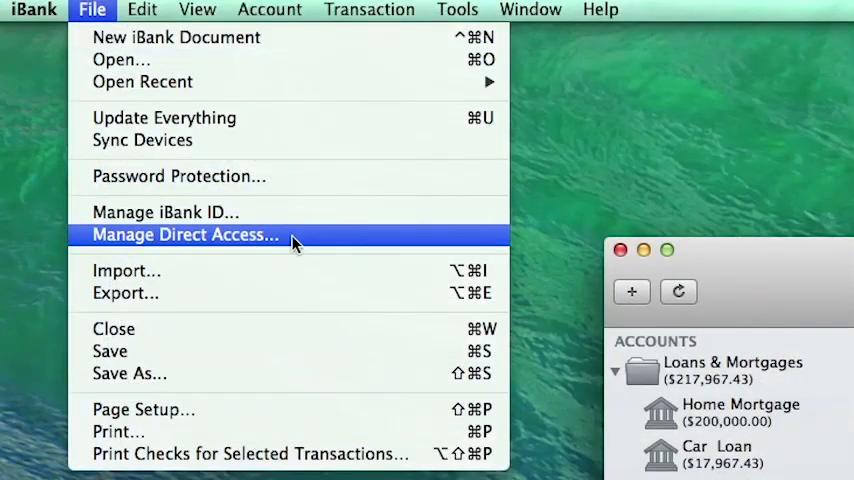
left_click(184, 234)
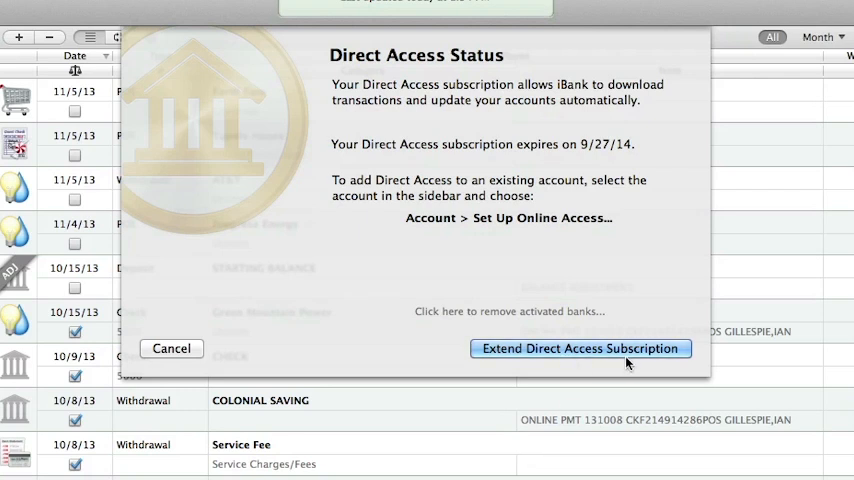
left_click(580, 348)
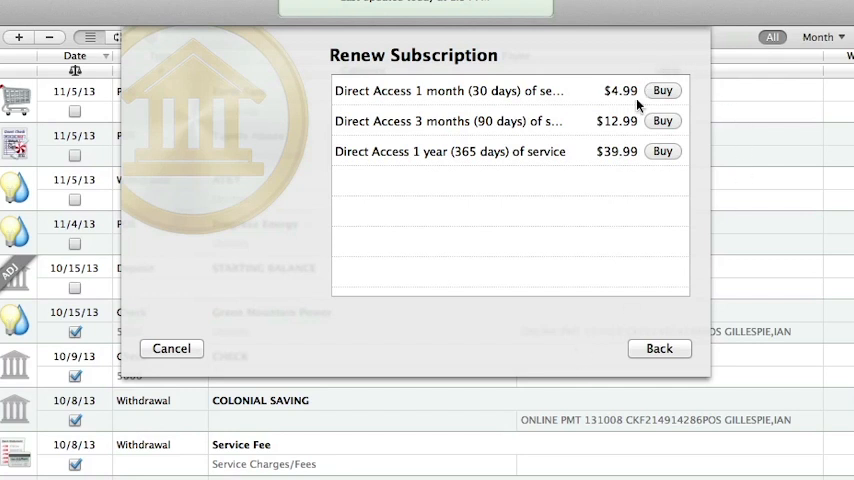
mouse_move(642, 218)
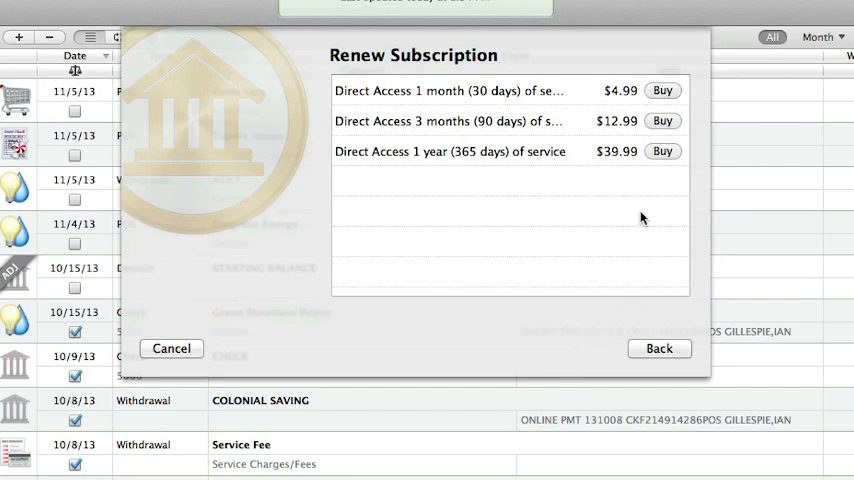
left_click(659, 348)
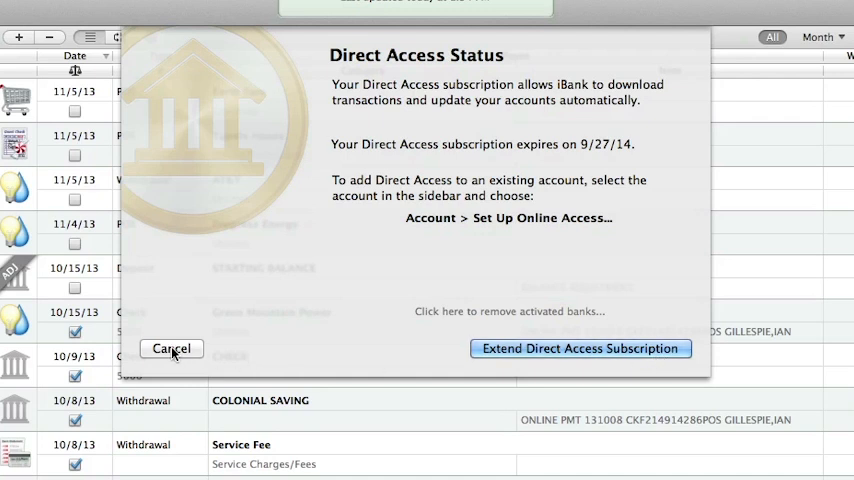
left_click(171, 348)
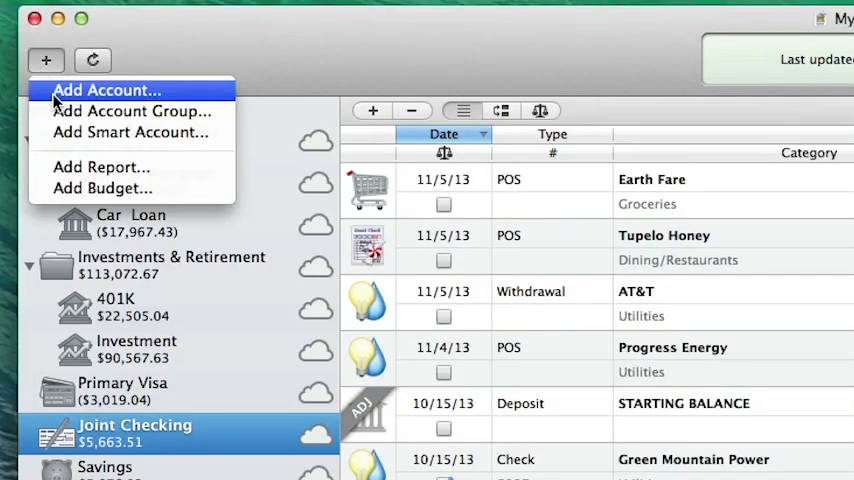
mouse_move(168, 100)
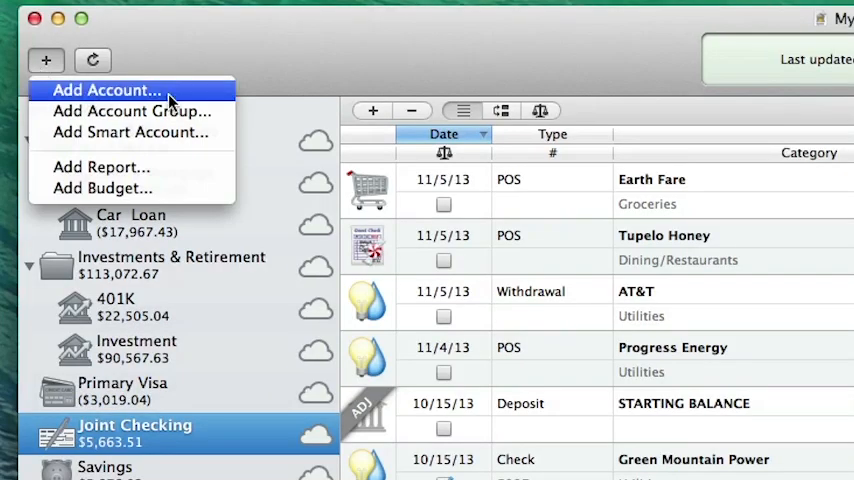
Step: Add a new financial-institution account with Wells Fargo over a Direct Access connection
left_click(105, 90)
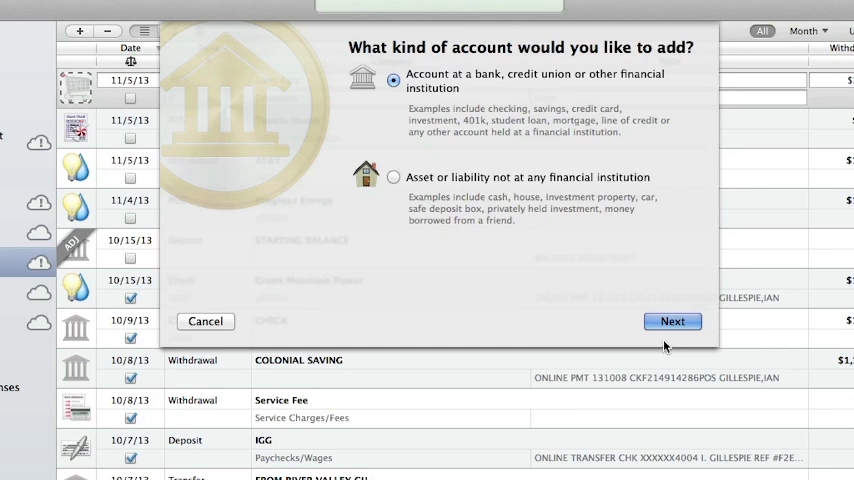
left_click(672, 321)
type("wells fargo")
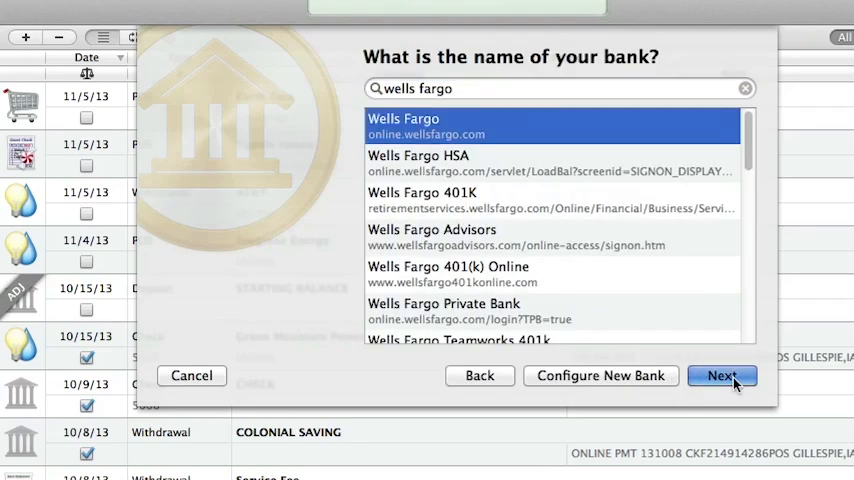
left_click(722, 375)
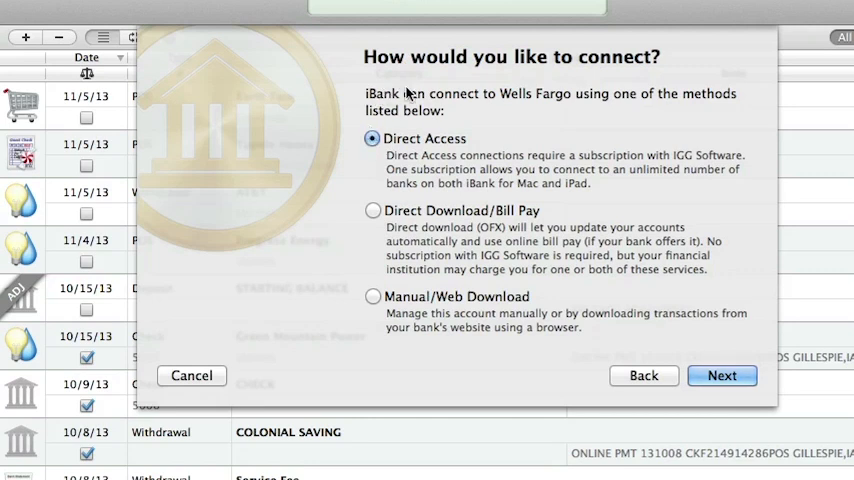
left_click(722, 375)
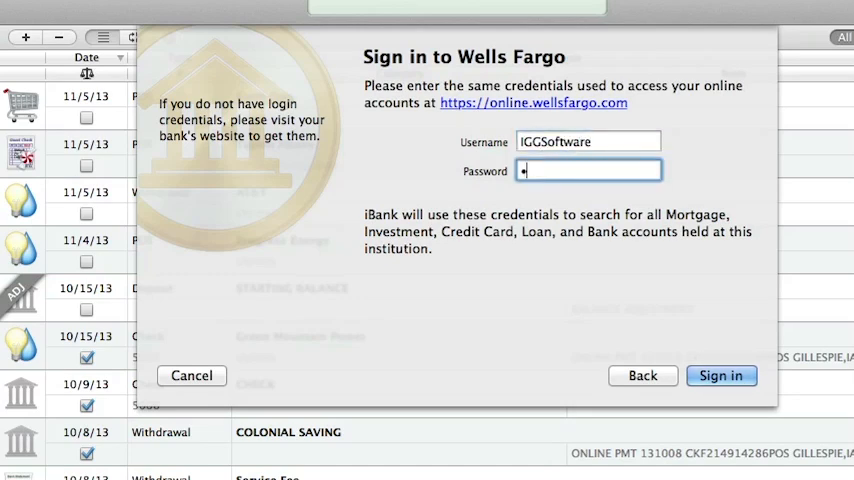
Step: Sign in to Wells Fargo and change the Mortgage account's type
left_click(721, 375)
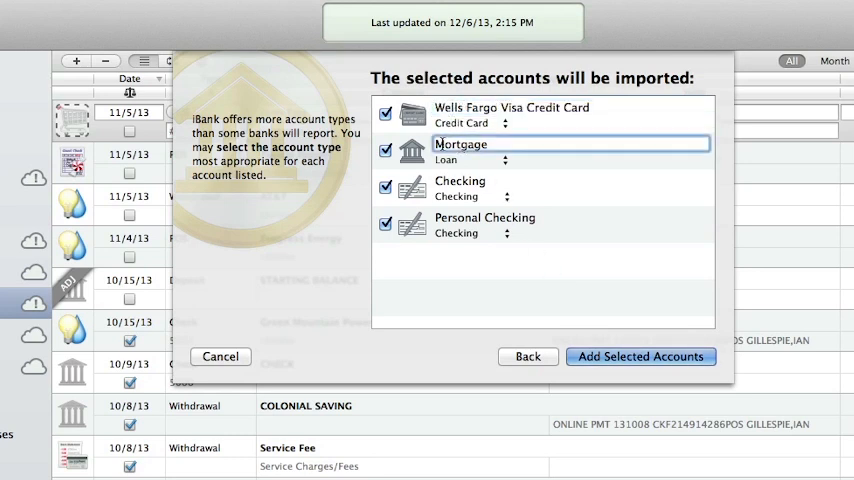
left_click(506, 160)
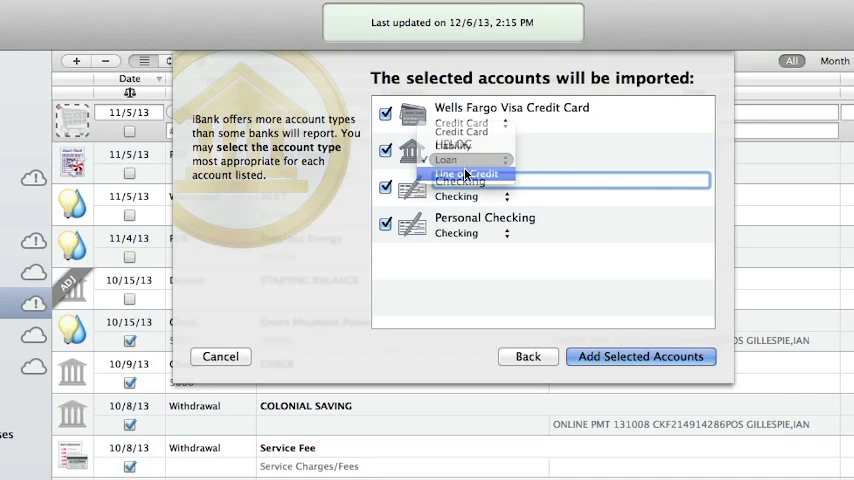
left_click(467, 174)
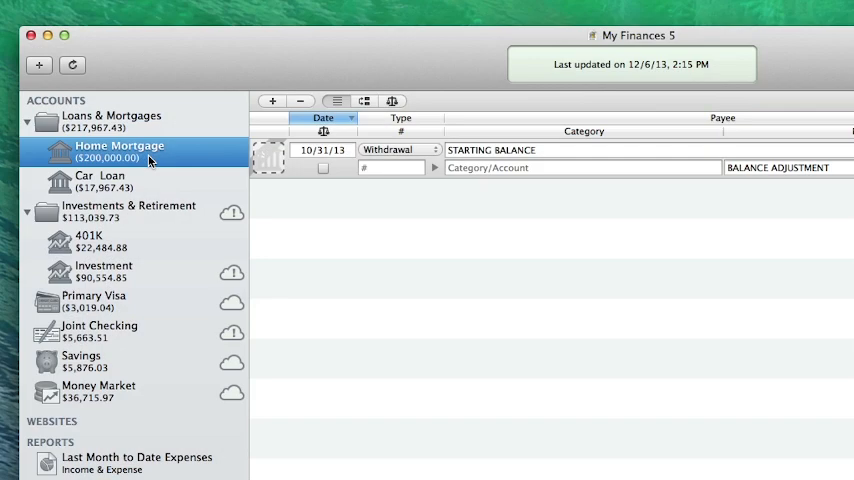
Step: For Home Mortgage, search for Wells Fargo, choose Direct Access and sign in
left_click(73, 11)
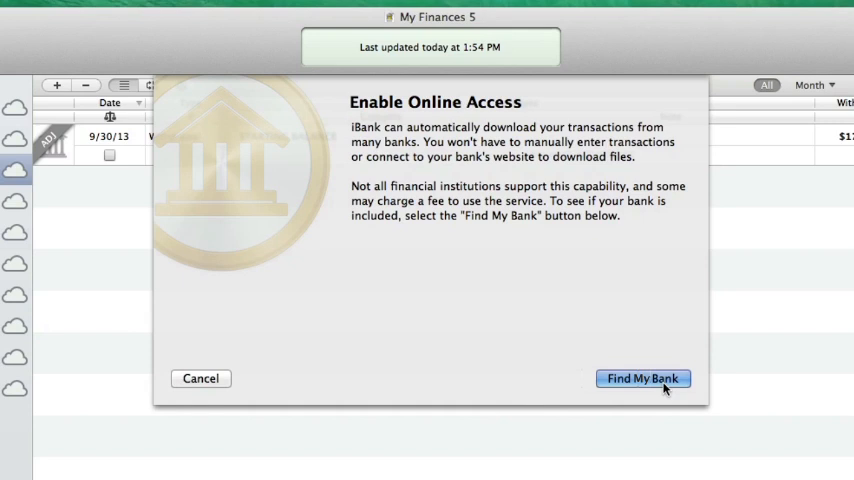
left_click(643, 378)
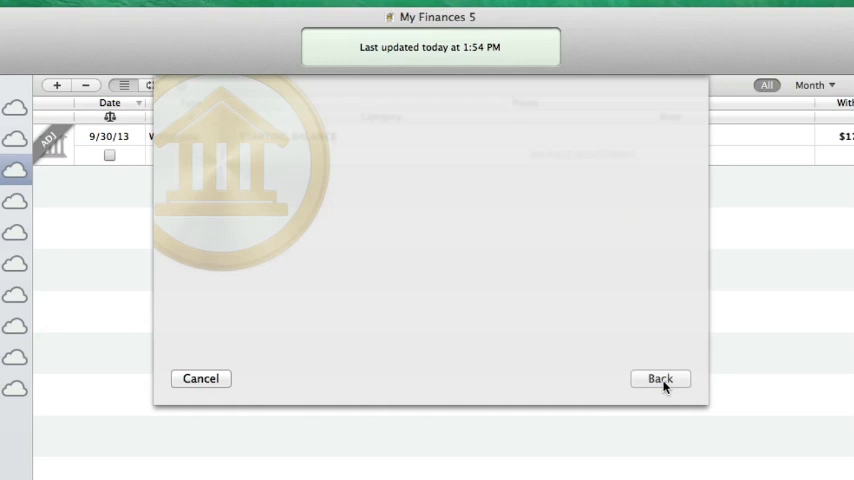
left_click(660, 378)
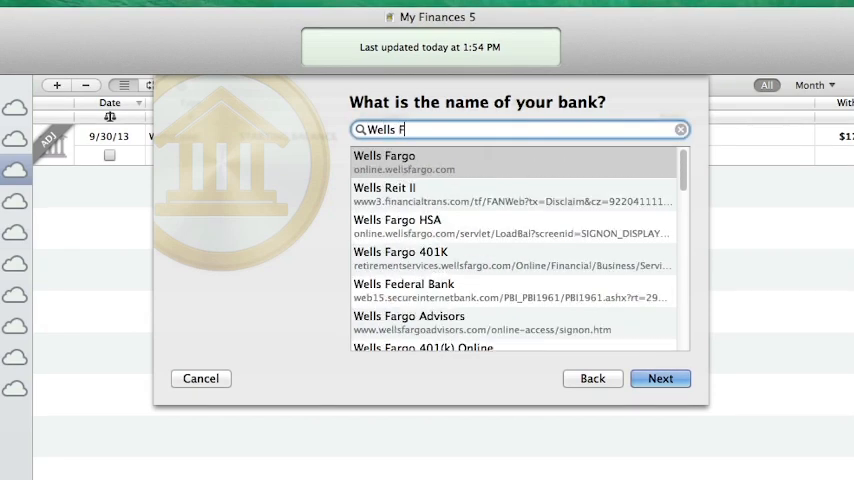
left_click(660, 378)
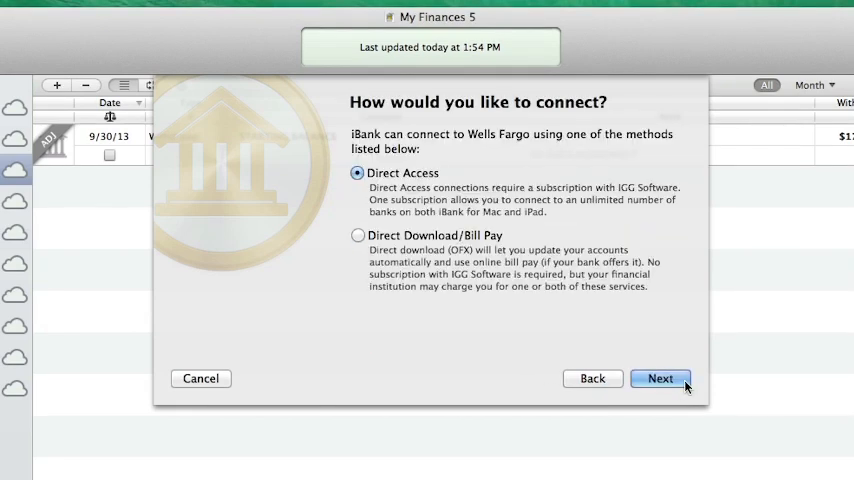
left_click(660, 378)
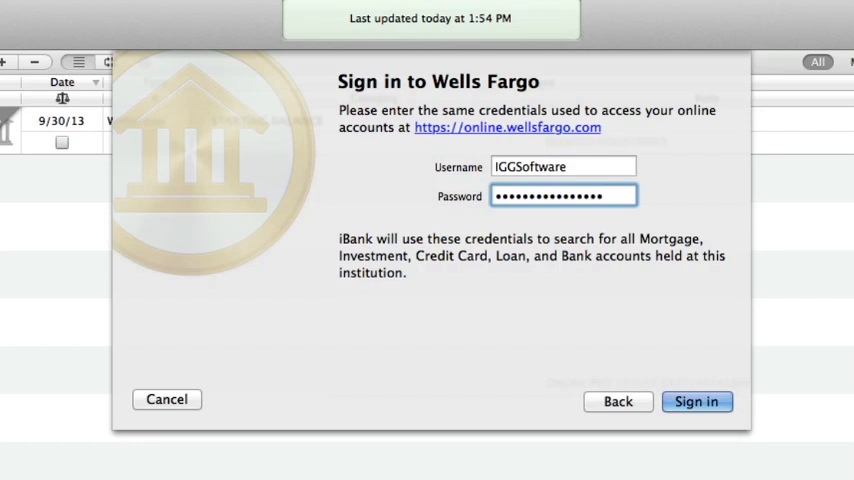
left_click(696, 401)
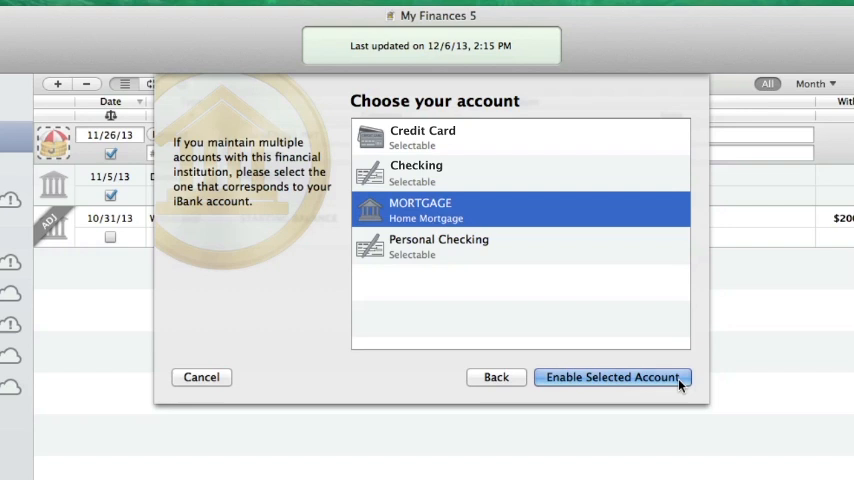
Step: Enable online access for the Wells Fargo MORTGAGE account and let the import finish
left_click(611, 377)
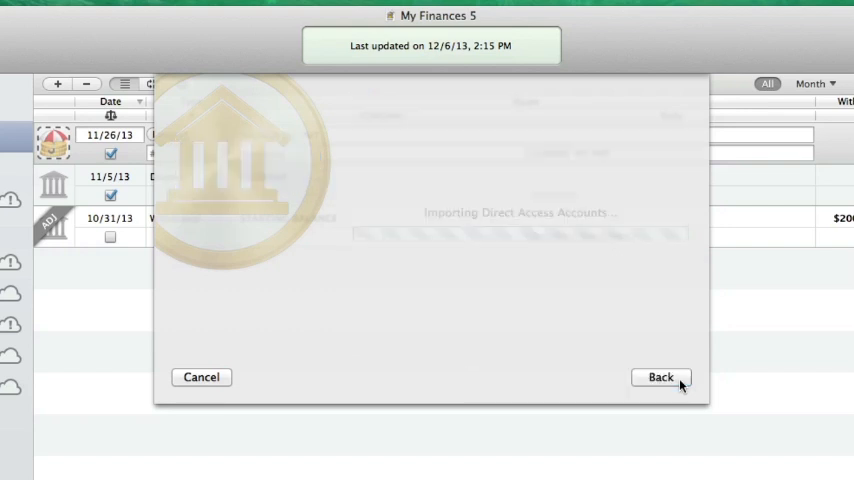
left_click(660, 377)
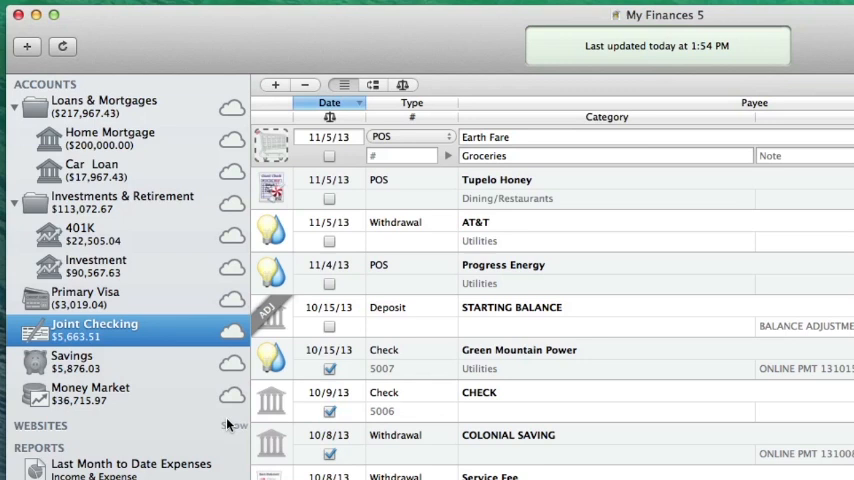
mouse_move(194, 443)
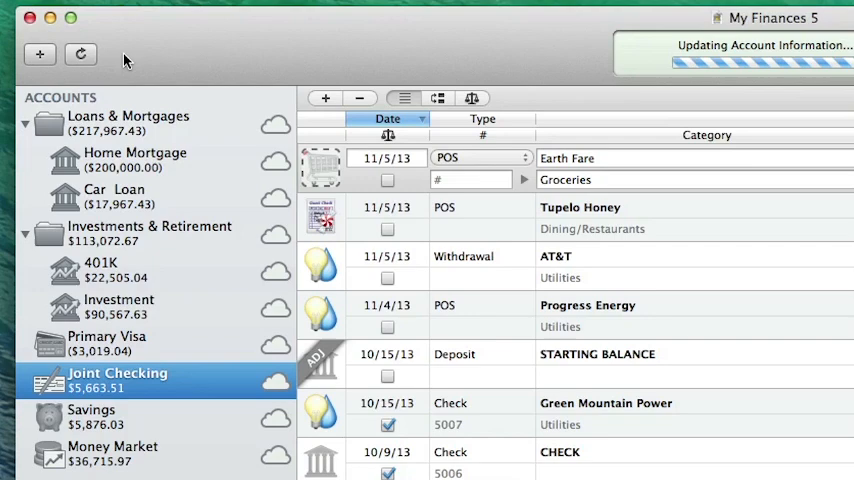
Step: Refresh all online accounts from the toolbar to download new transactions
left_click(81, 54)
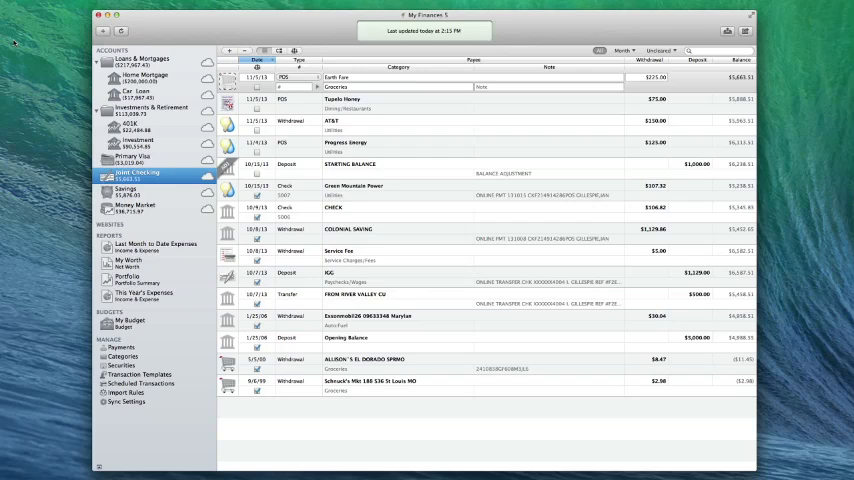
Step: Open Preferences from the iBank application menu
left_click(71, 12)
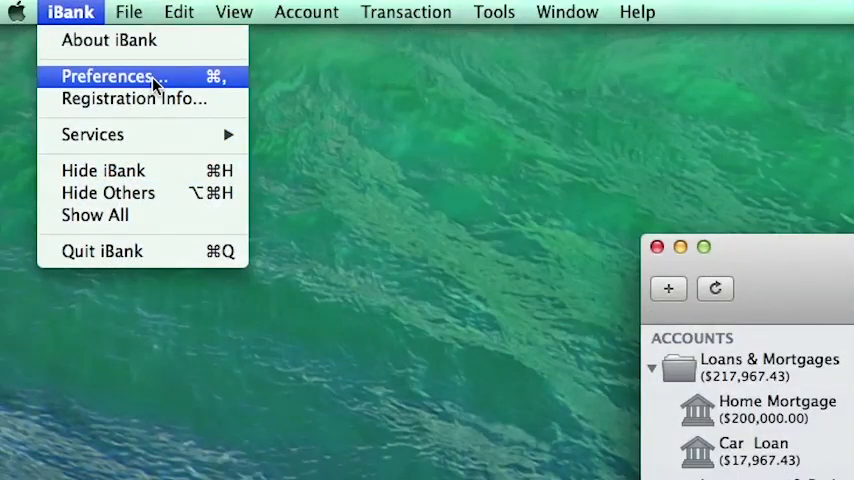
left_click(107, 76)
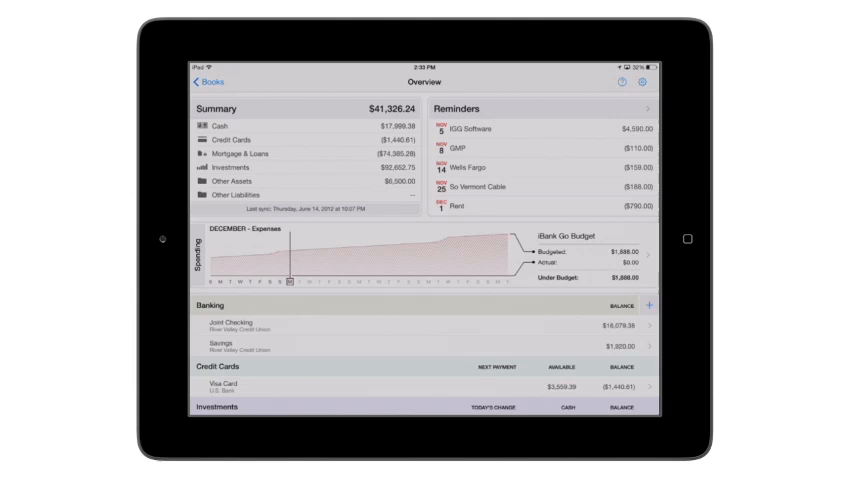
Step: In iPad Settings, run Refresh Now to download Direct Access bank data
left_click(643, 82)
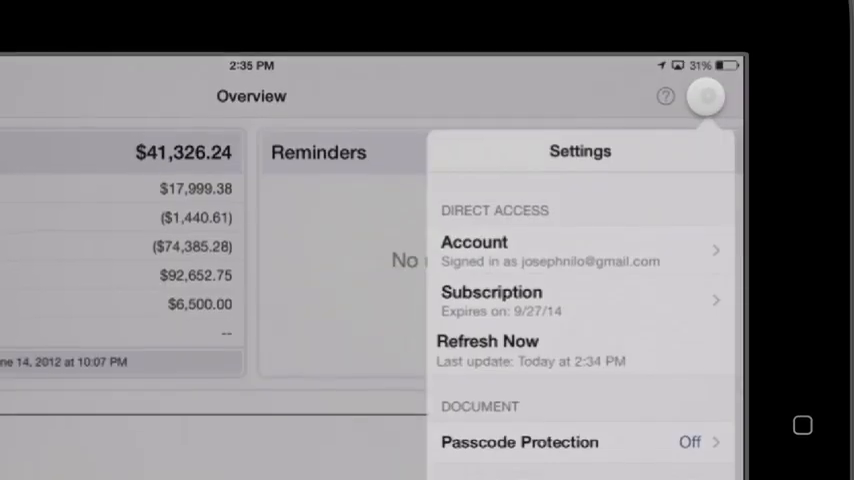
scroll("down", 3)
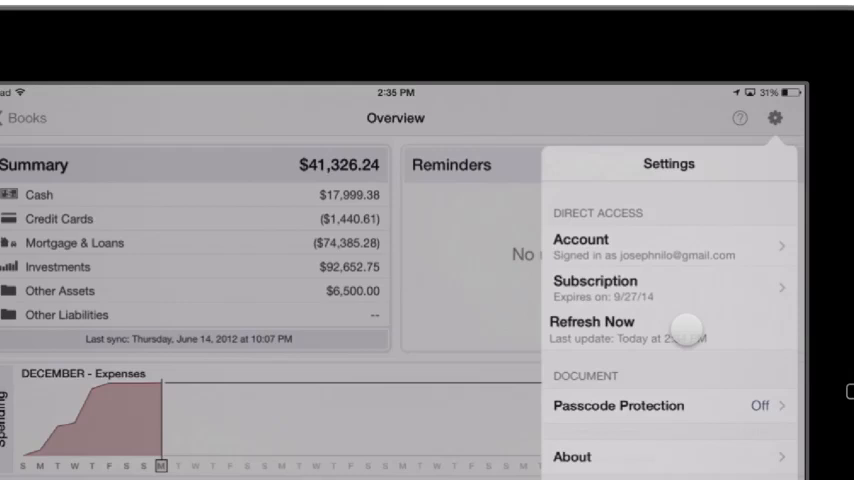
left_click(592, 321)
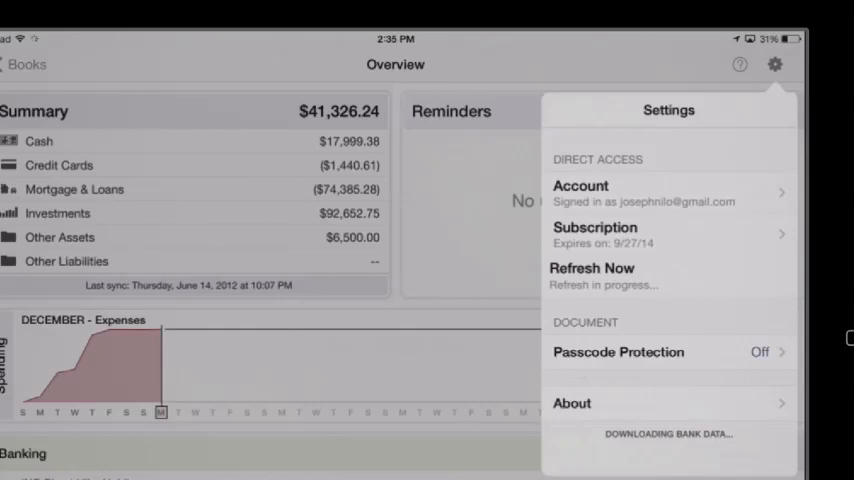
scroll("down", 3)
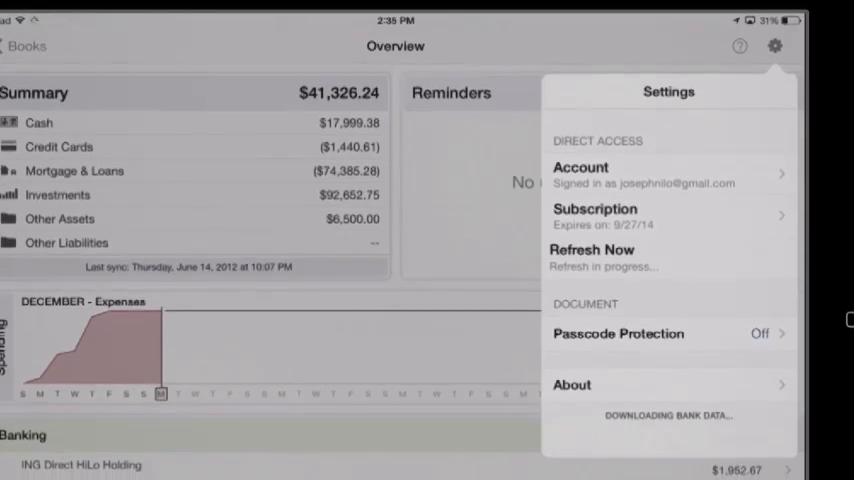